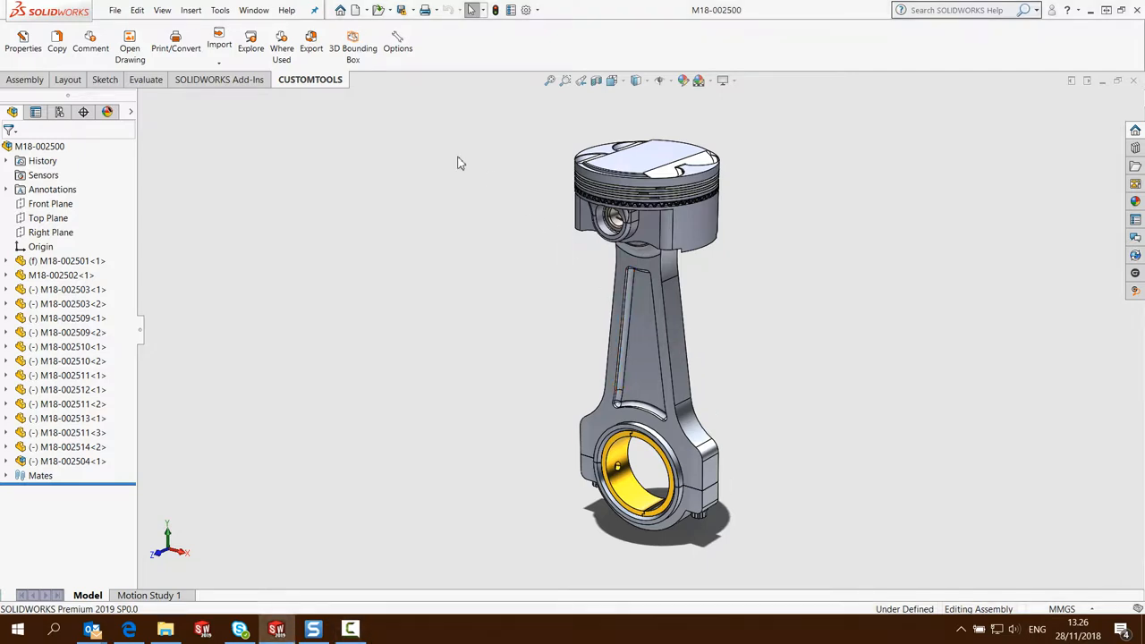
# - Export the M18-002500 drawing listing to Excel using the PDF Excel profile
pyautogui.click(311, 43)
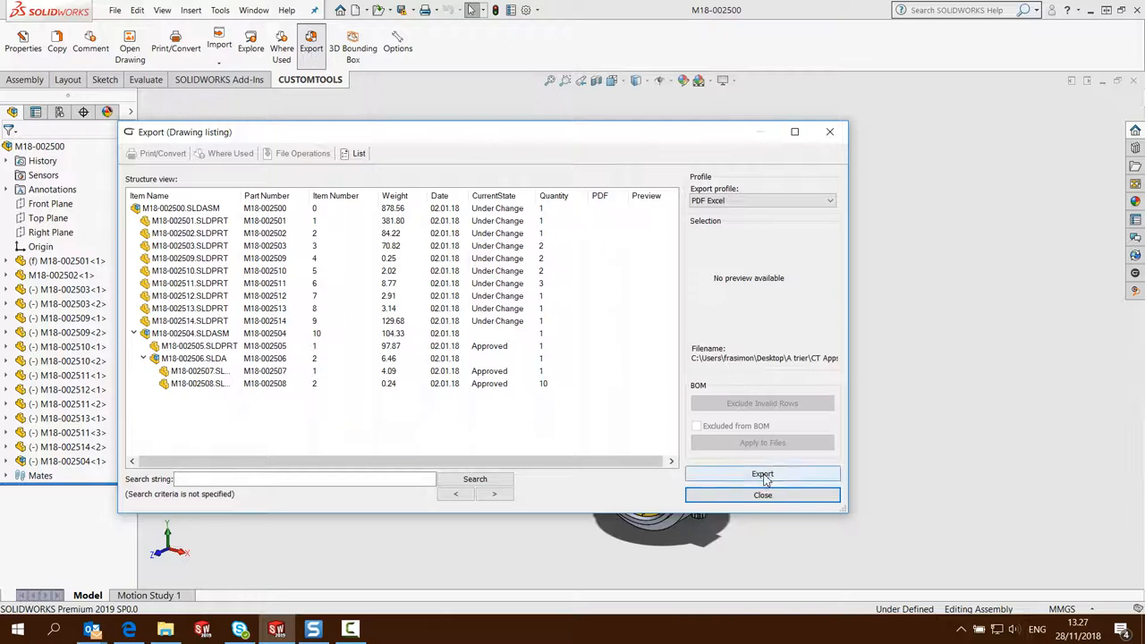
pyautogui.click(762, 472)
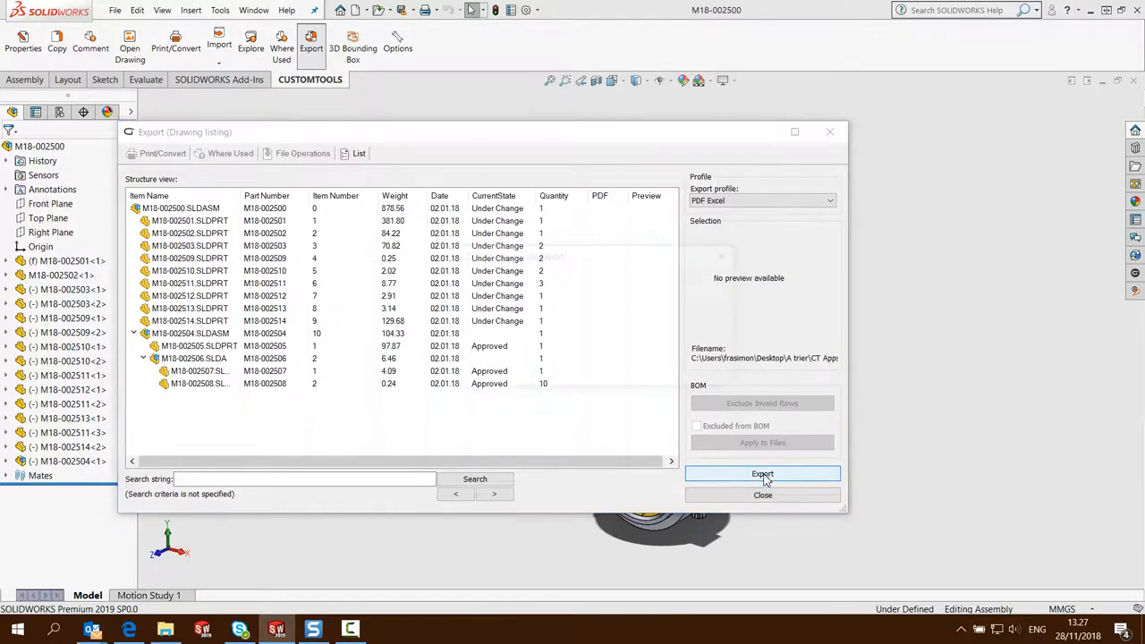
pyautogui.click(762, 474)
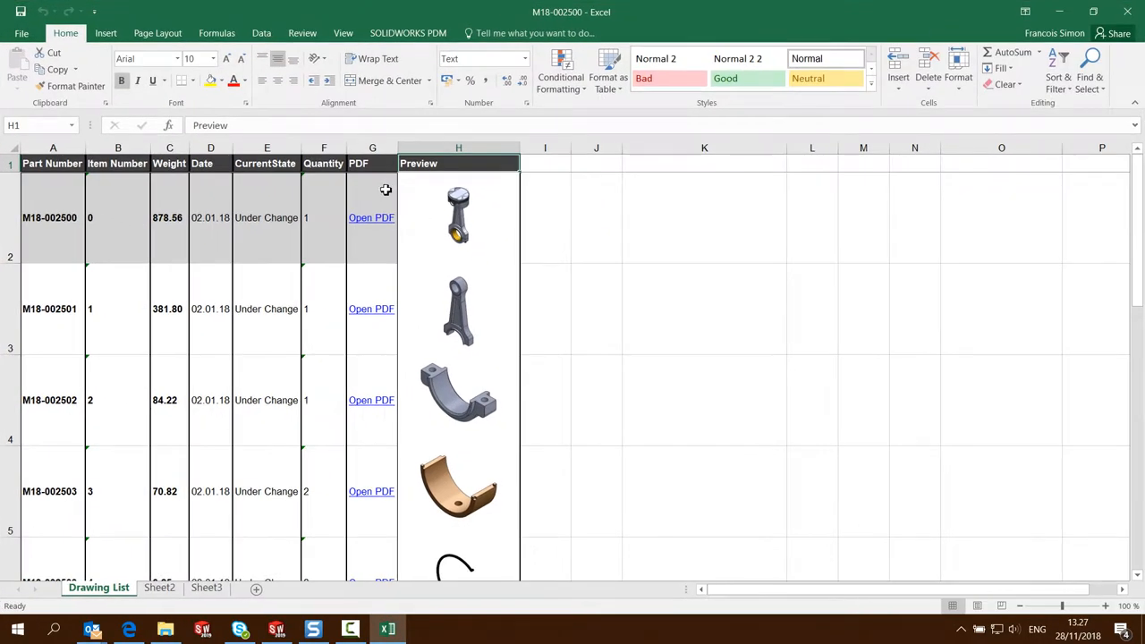
pyautogui.moveTo(365, 558)
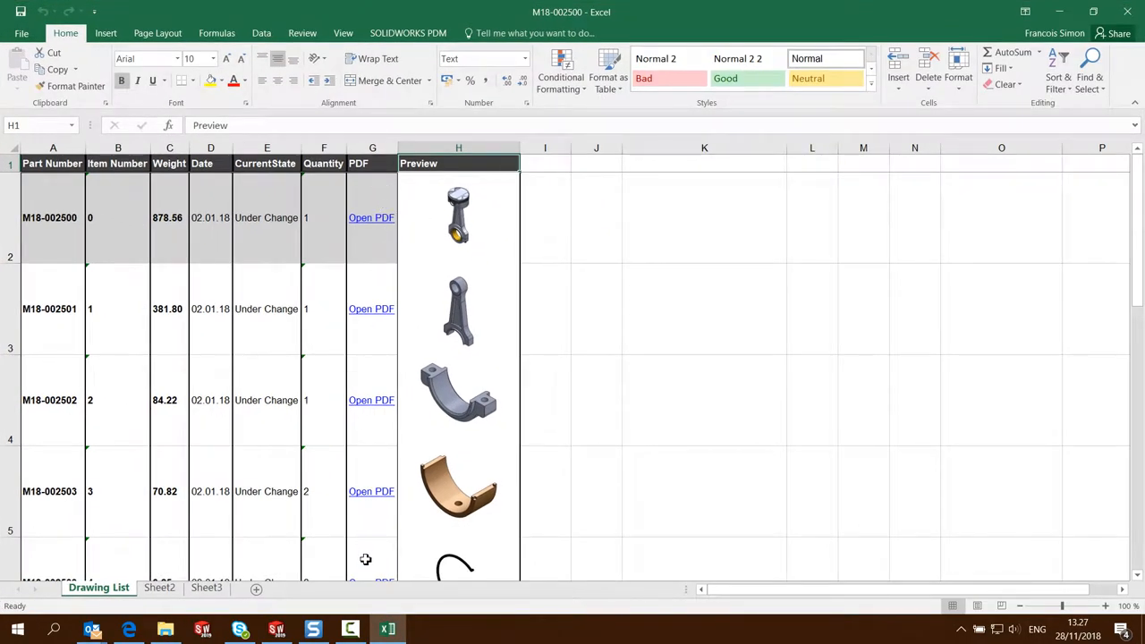
pyautogui.moveTo(376, 318)
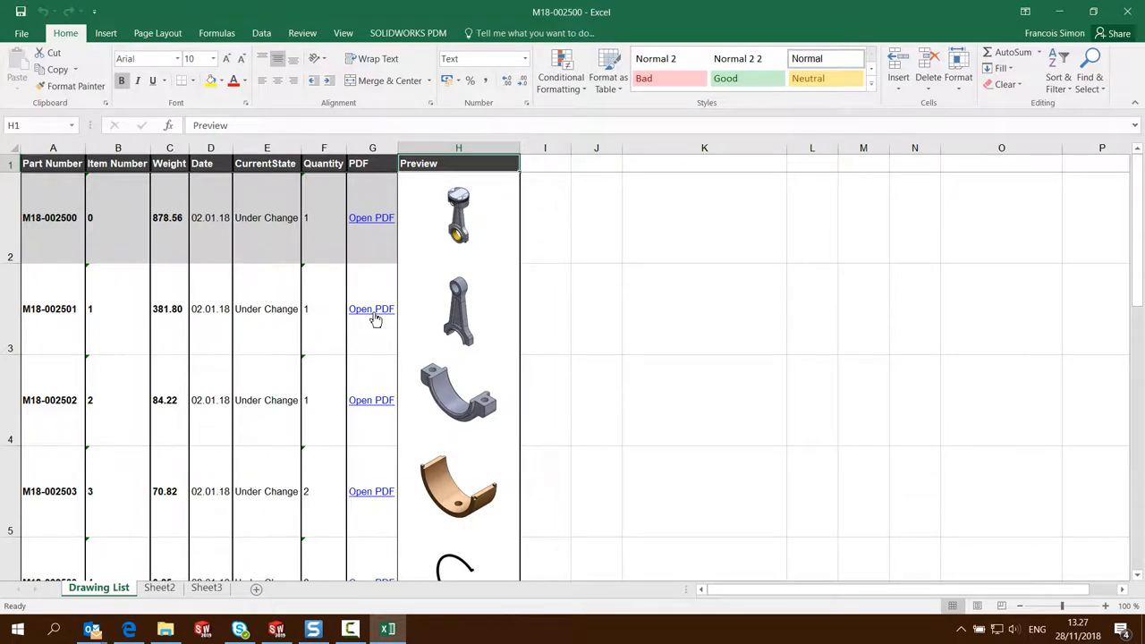
pyautogui.click(371, 307)
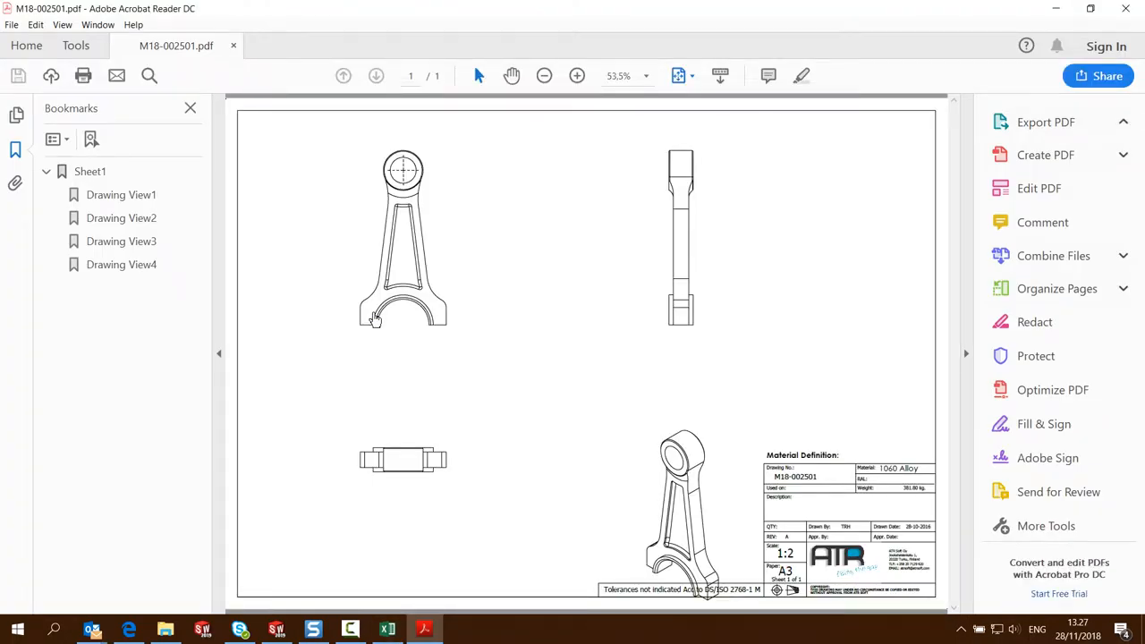
pyautogui.click(1045, 121)
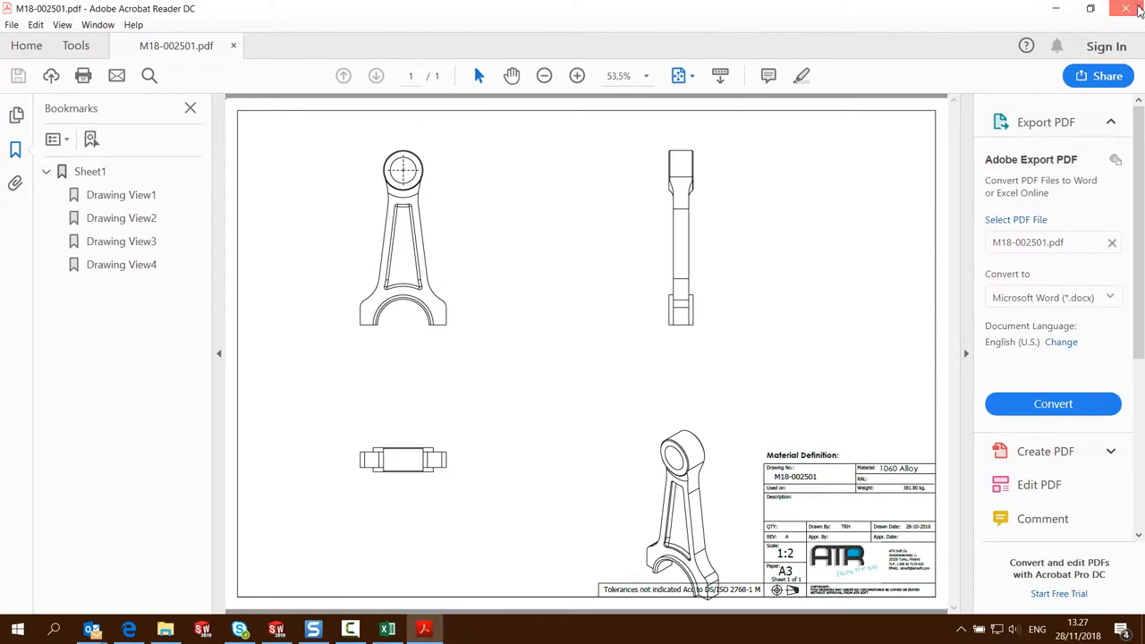
pyautogui.click(1125, 8)
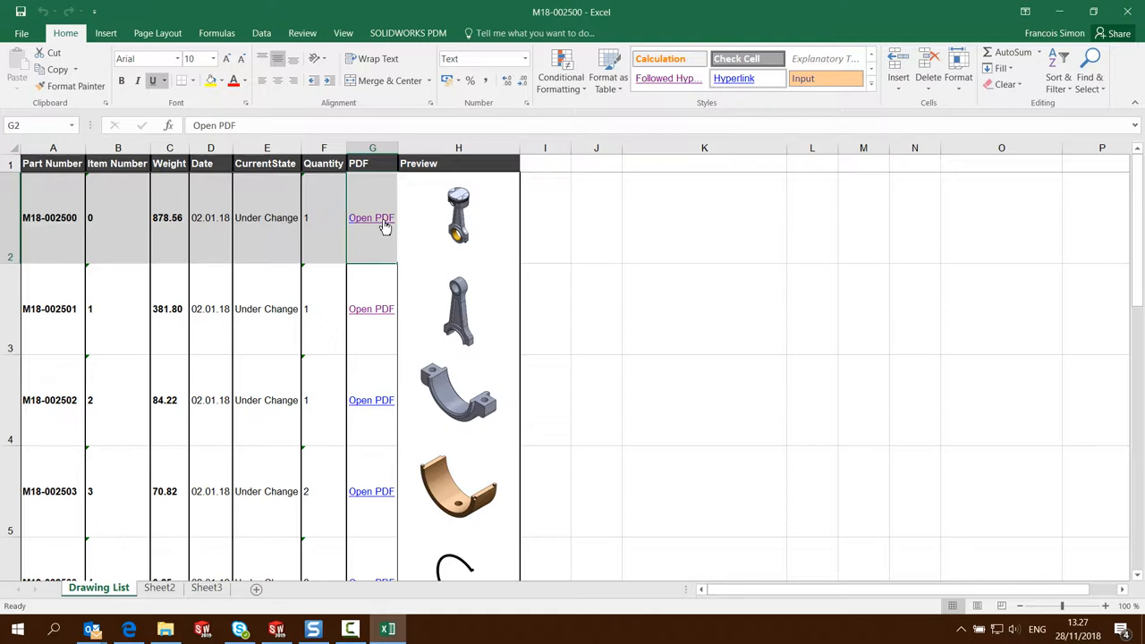
# - Check the M18-002500 link address reads PDF\M18-002500.pdf, then show the Dropbox export folder
pyautogui.click(370, 218)
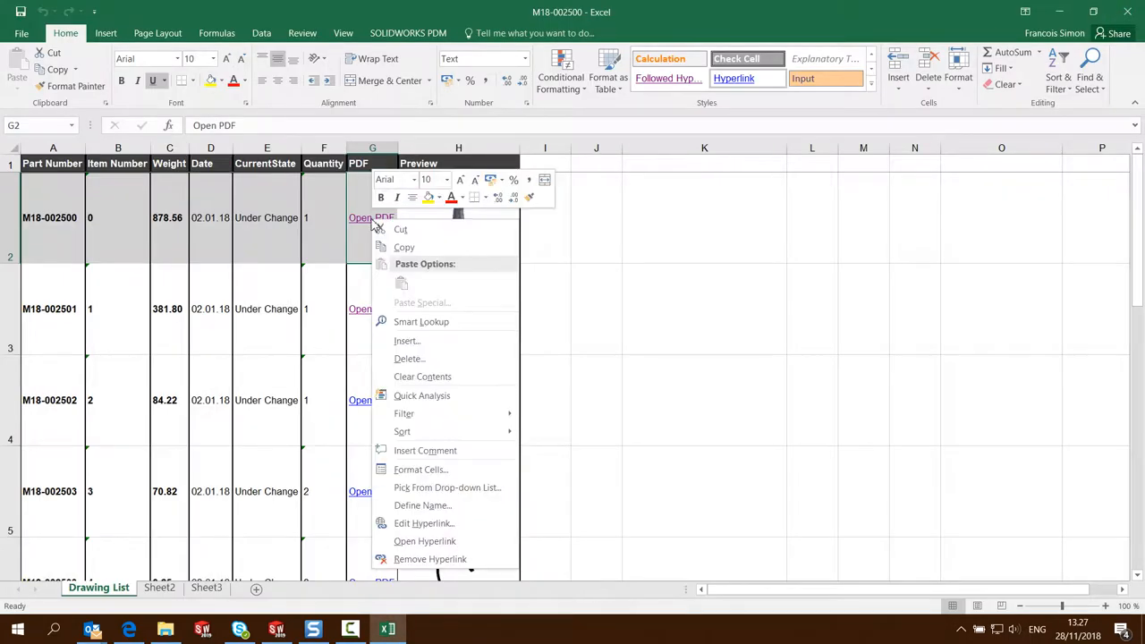
pyautogui.click(424, 522)
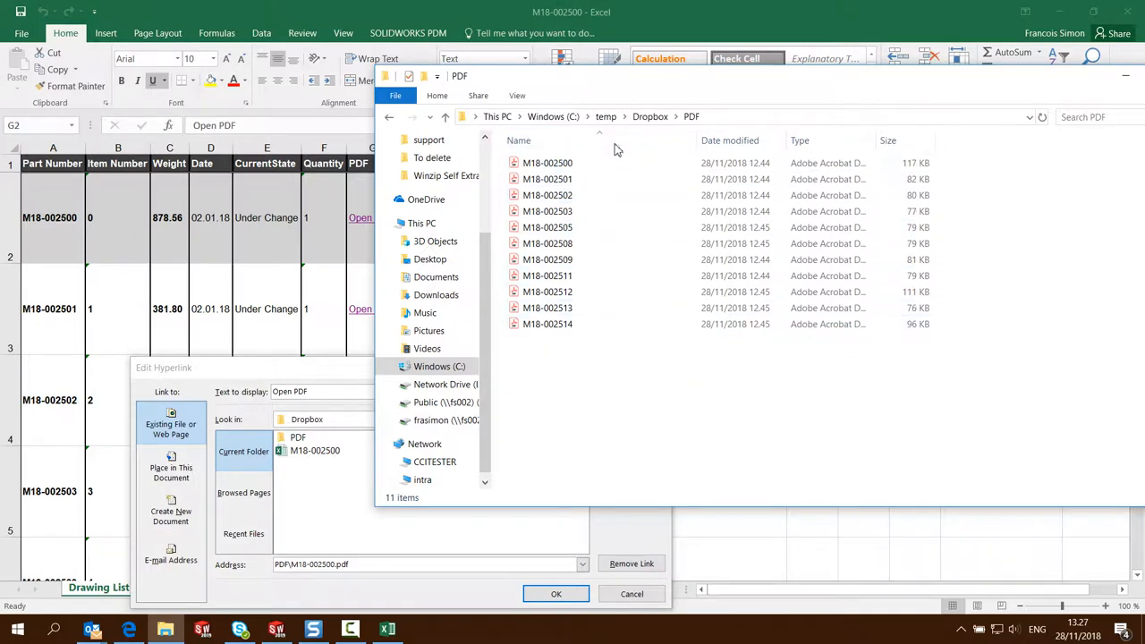
pyautogui.moveTo(660, 123)
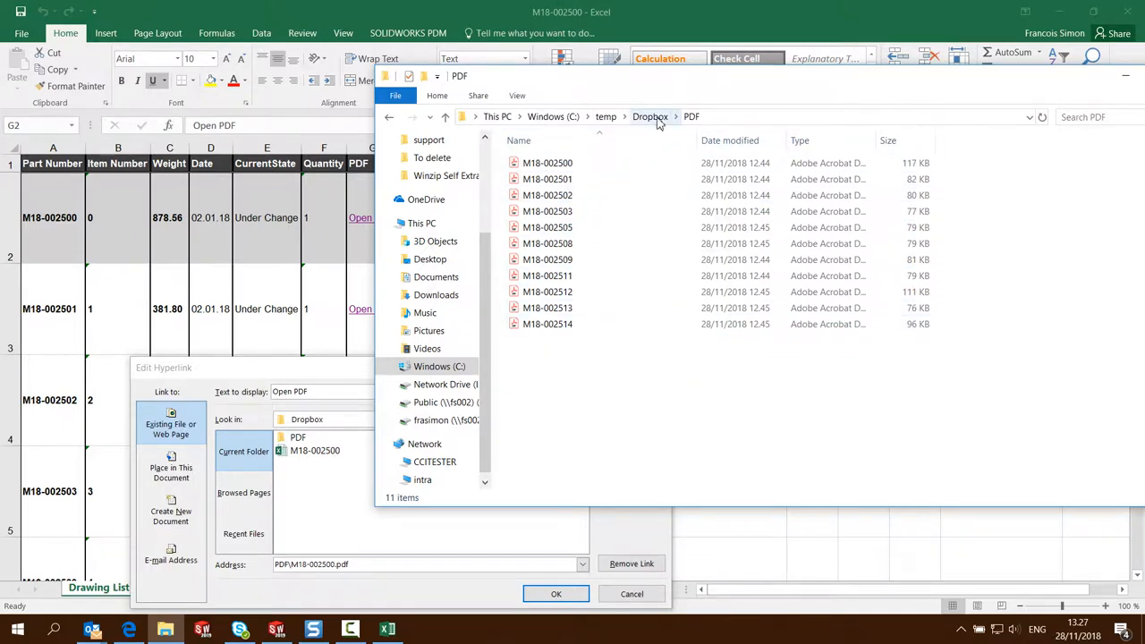
pyautogui.click(651, 117)
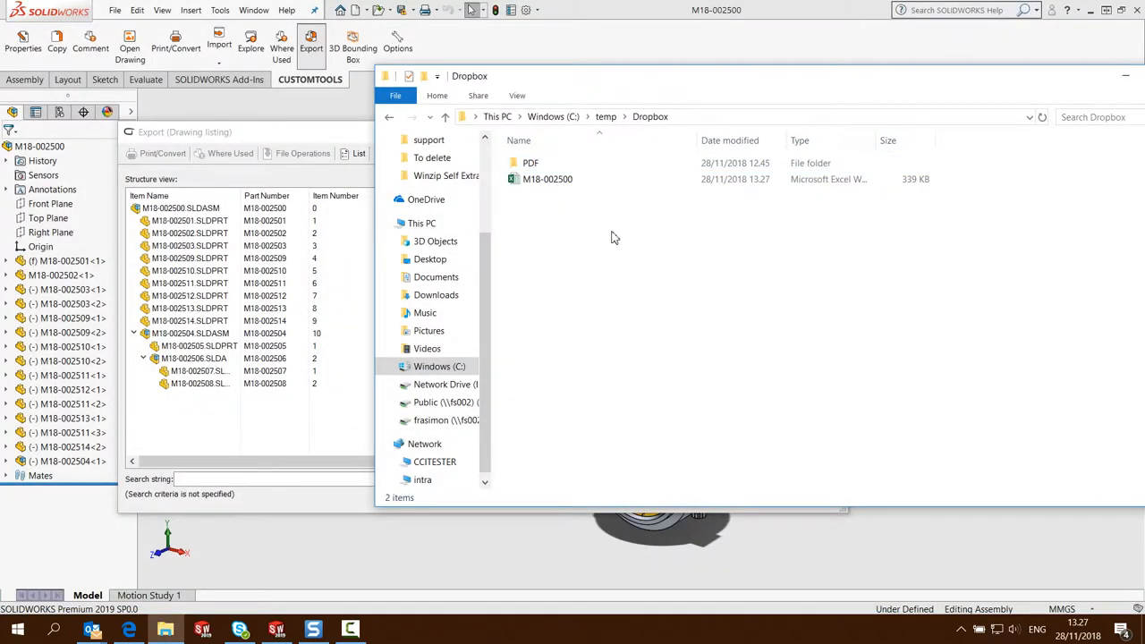
# - Copy the report and PDF folder into temp\Customer and reopen M18-002500 in Excel
pyautogui.rightClick(547, 178)
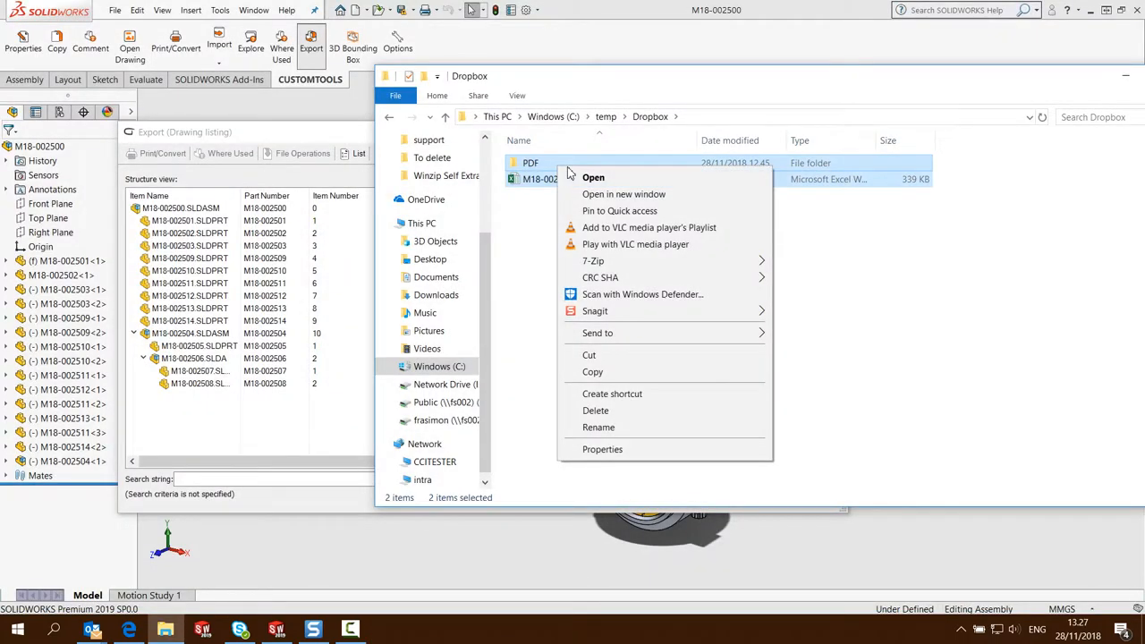
pyautogui.click(604, 122)
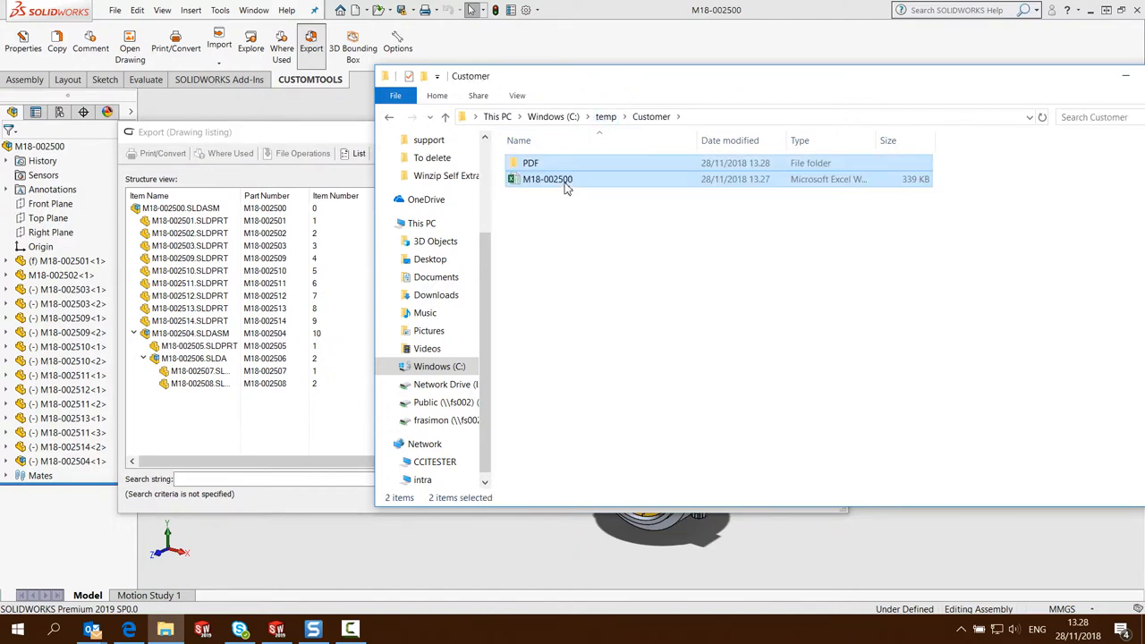
pyautogui.click(548, 179)
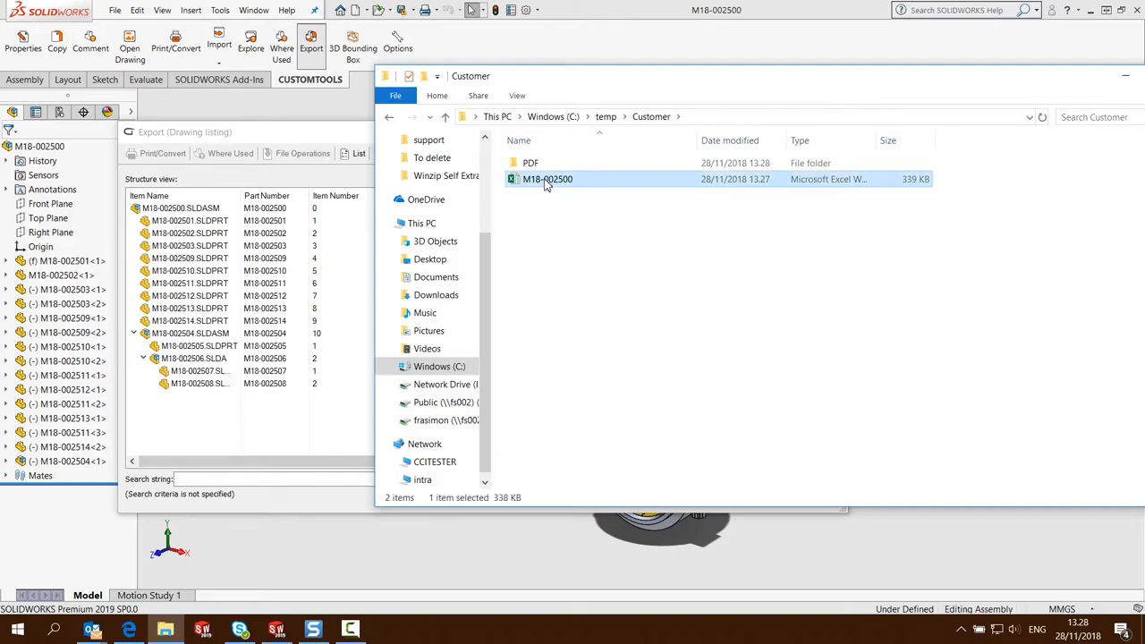
pyautogui.doubleClick(547, 179)
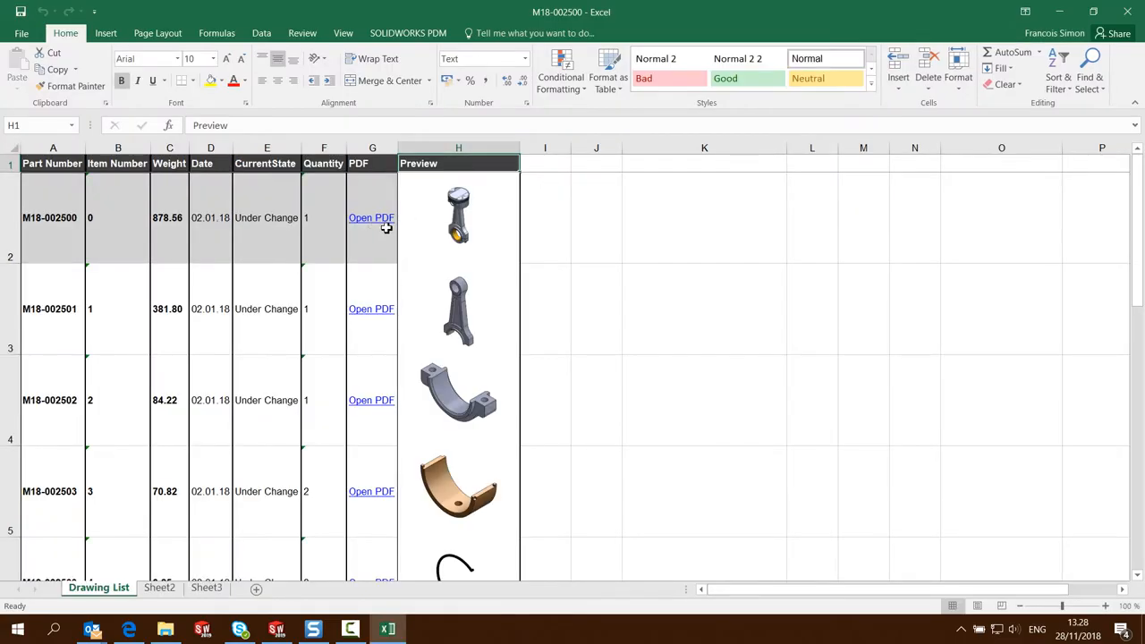